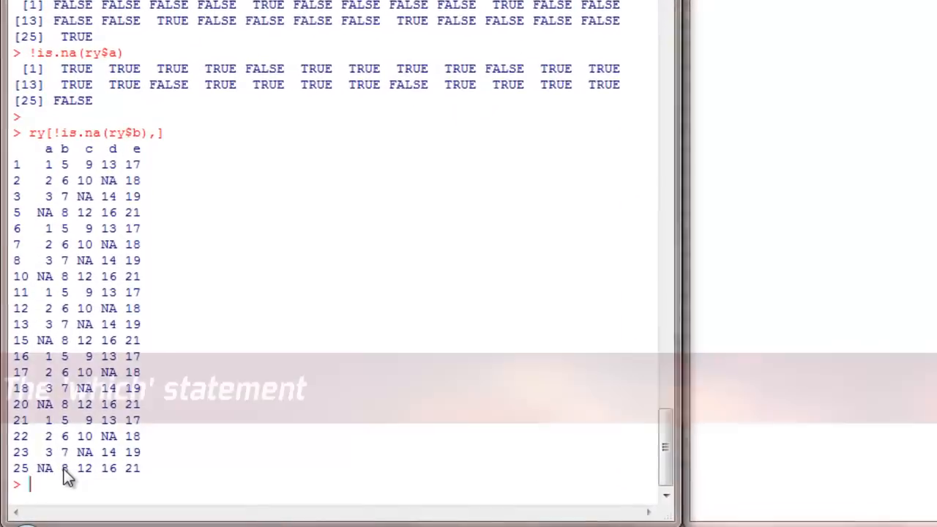
Compose ry[which(ry$a > 1) ,] at the prompt without running it.
{"action": "type", "text": "ry"}
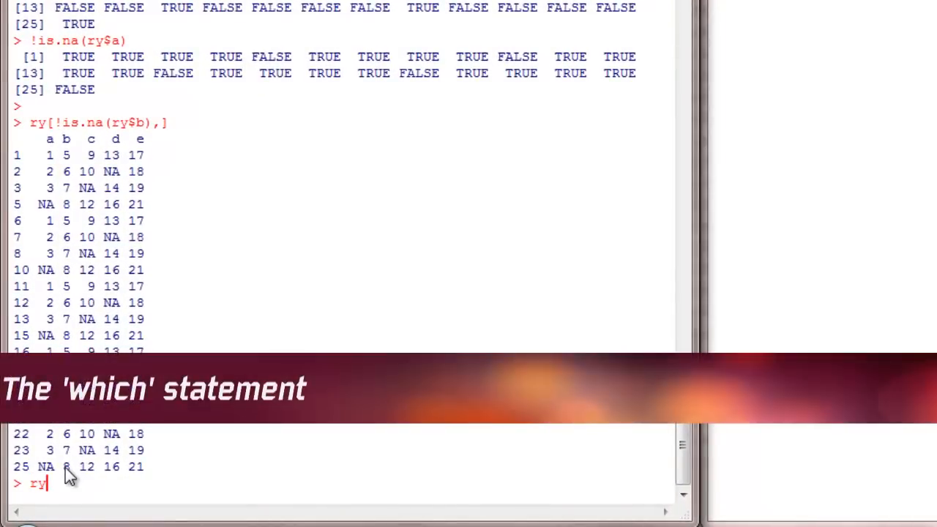
{"action": "type", "text": "["}
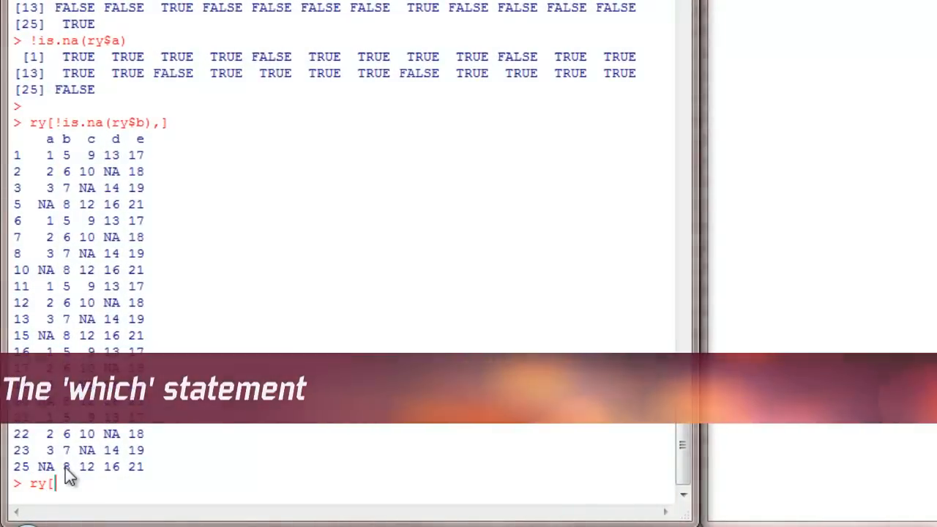
{"action": "type", "text": "which"}
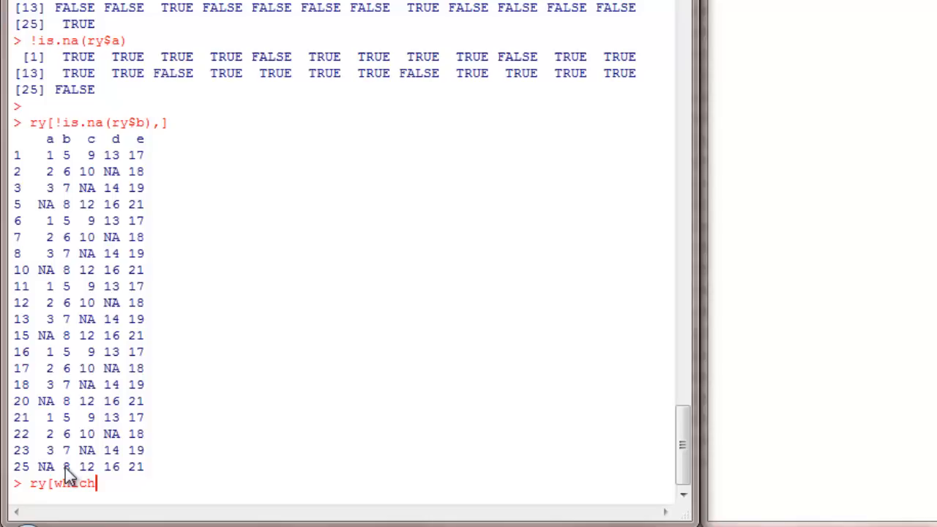
{"action": "type", "text": "("}
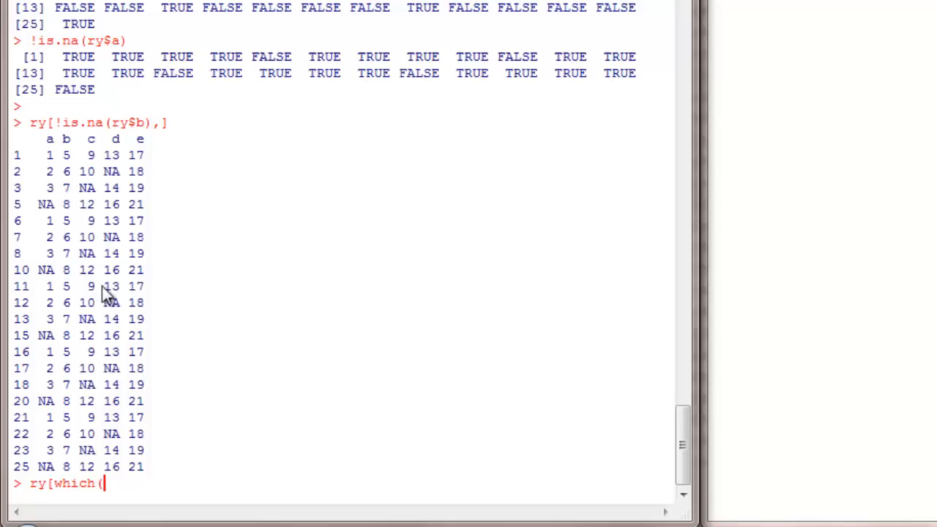
{"action": "mouse_move", "coordinate": [232, 340]}
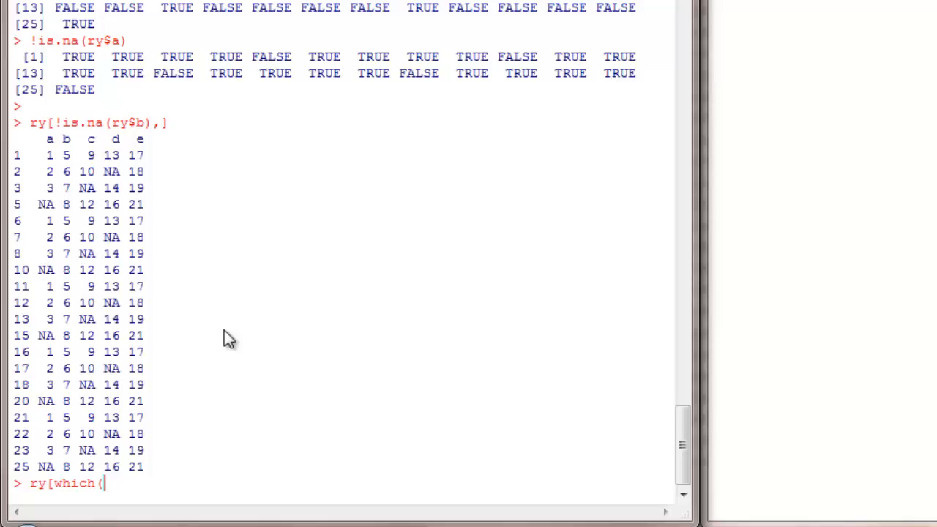
{"action": "type", "text": "ry"}
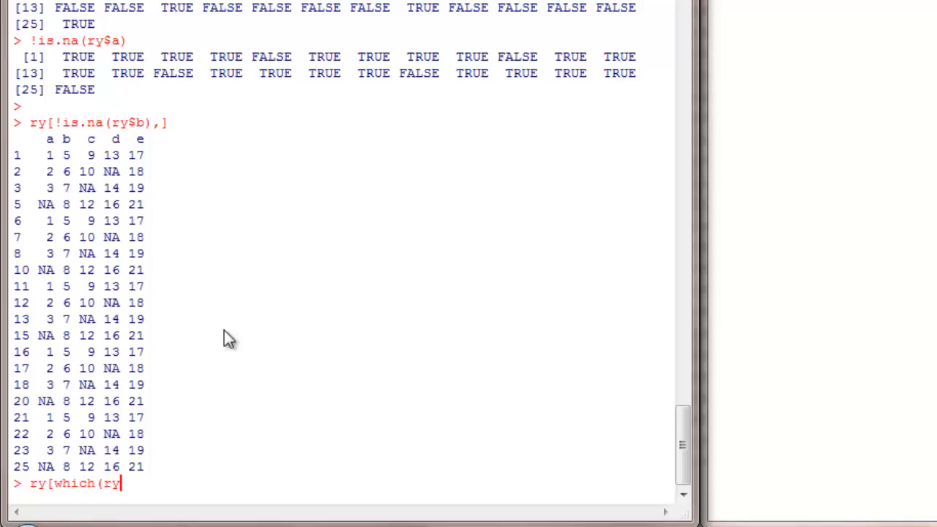
{"action": "type", "text": "$a > 1"}
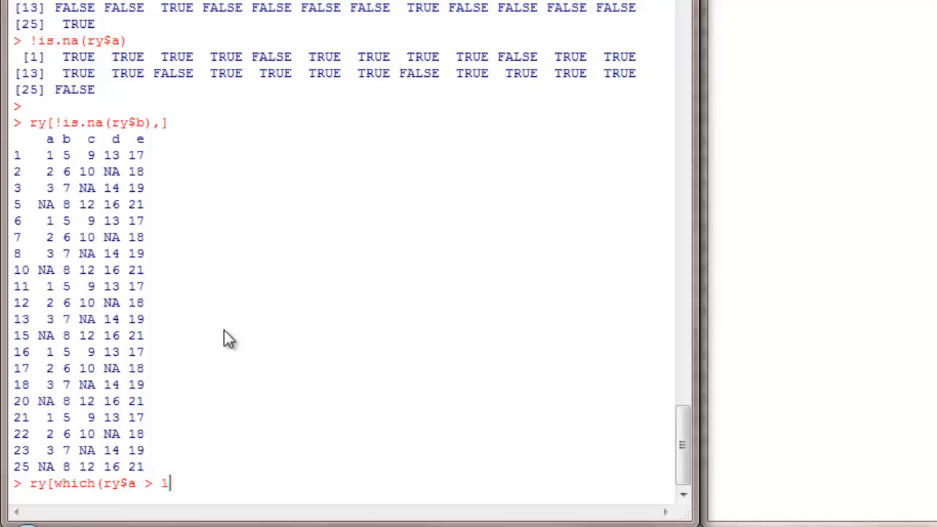
{"action": "type", "text": ")  ,"}
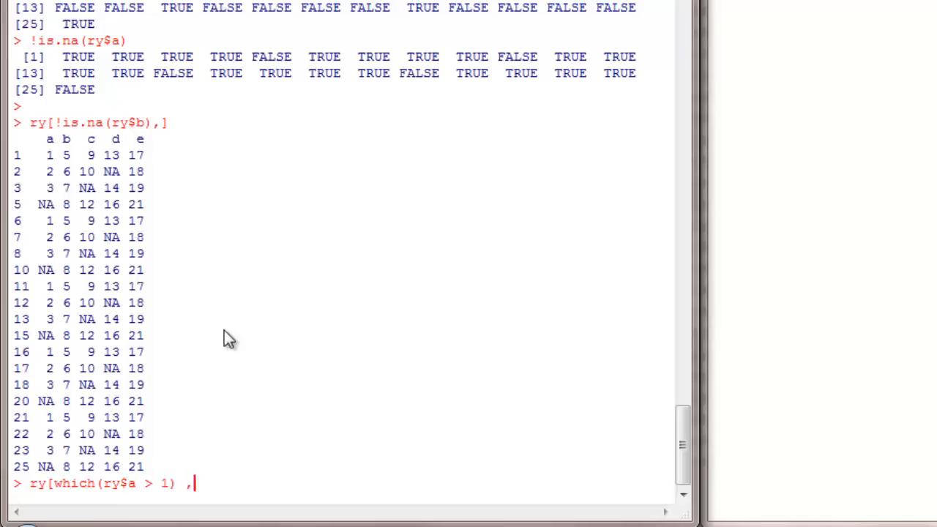
{"action": "type", "text": "]"}
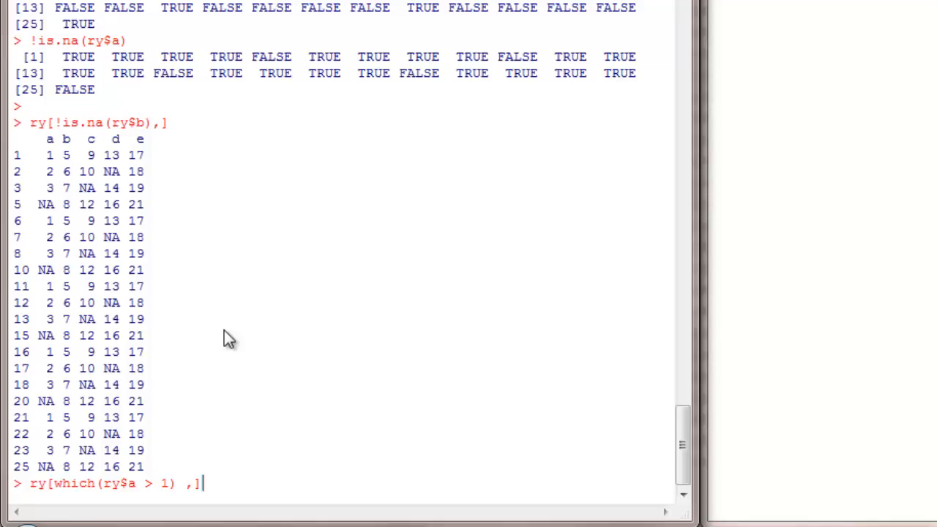
{"action": "mouse_move", "coordinate": [76, 491]}
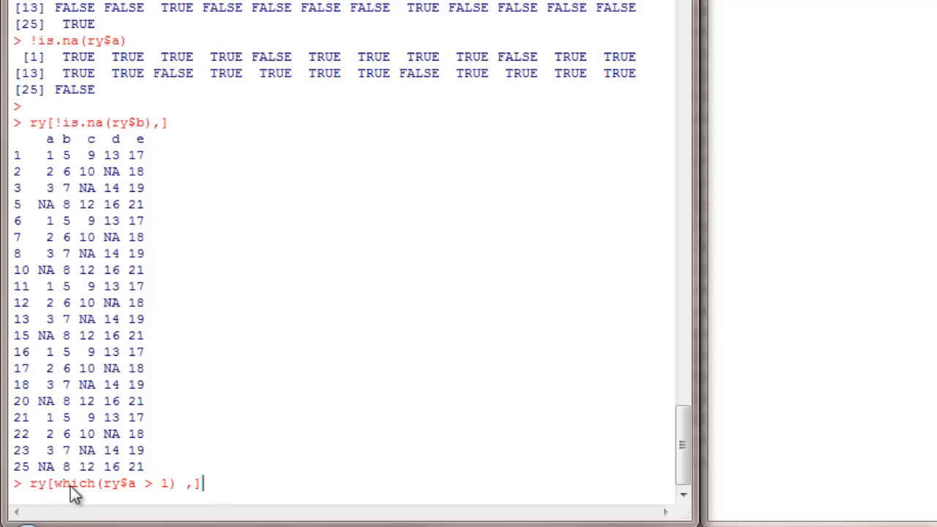
{"action": "mouse_move", "coordinate": [59, 495]}
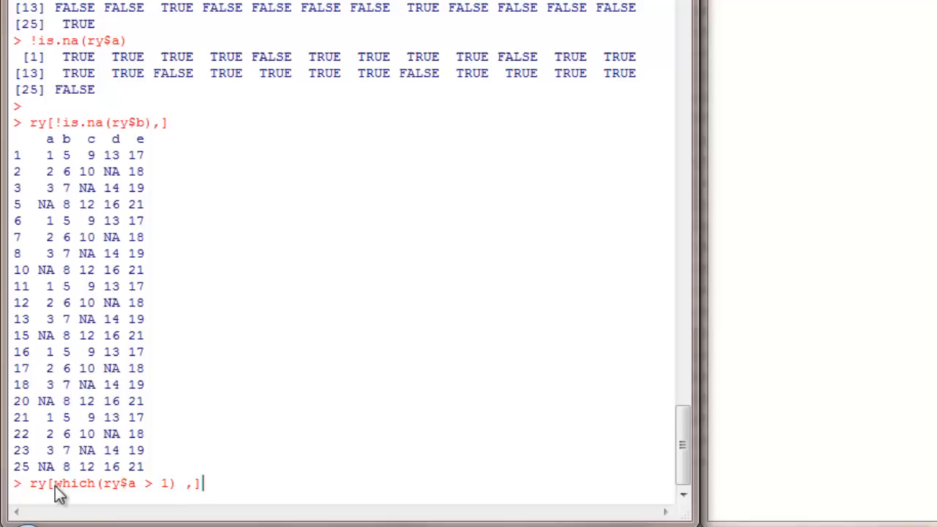
Point out the which() condition, then run the subset to list rows with a above 1.
{"action": "double_click", "coordinate": [66, 483]}
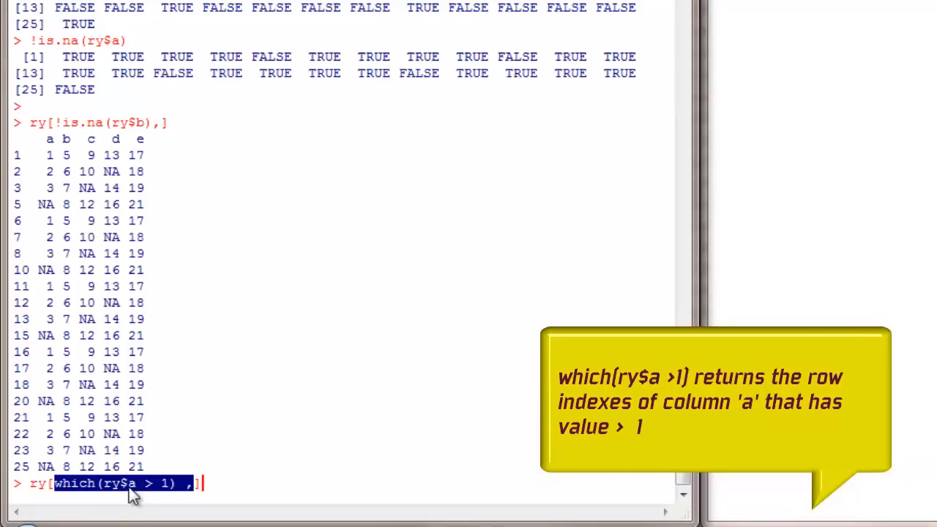
{"action": "mouse_move", "coordinate": [71, 193]}
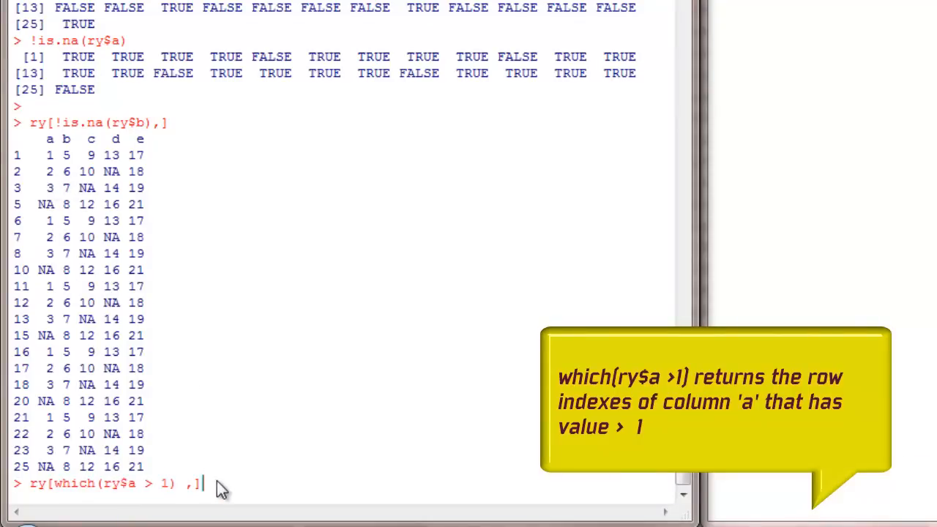
{"action": "mouse_move", "coordinate": [234, 509]}
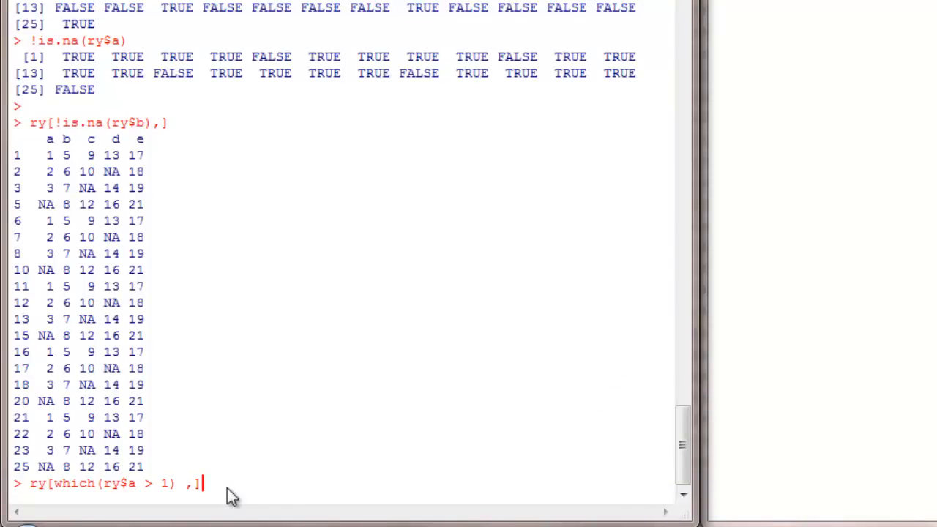
{"action": "key", "text": "Return"}
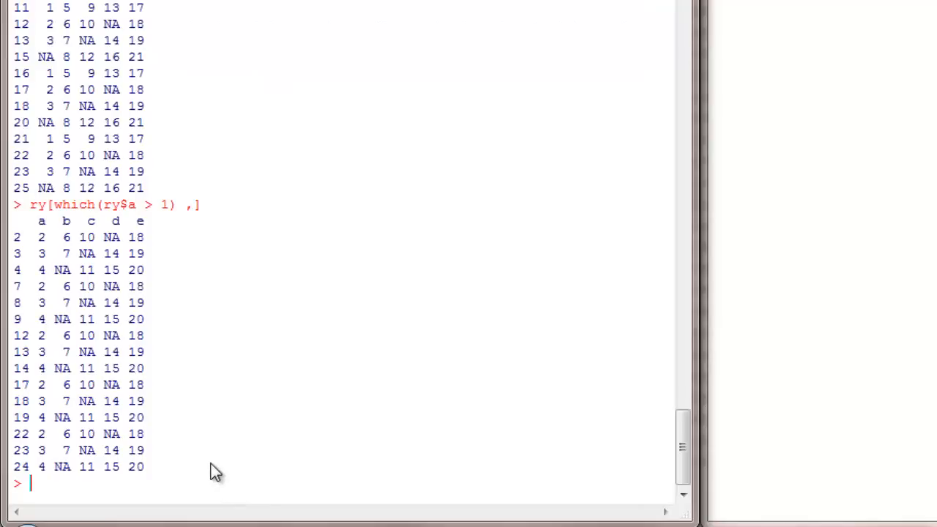
{"action": "mouse_move", "coordinate": [154, 447]}
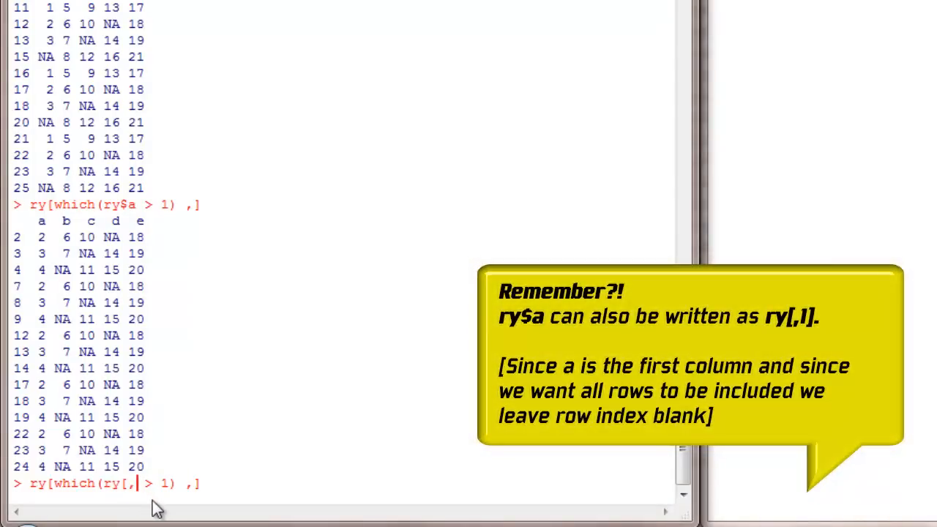
Run ry[which(ry[,1] > 1) ,], referring to column a by position for the same rows.
{"action": "type", "text": "1"}
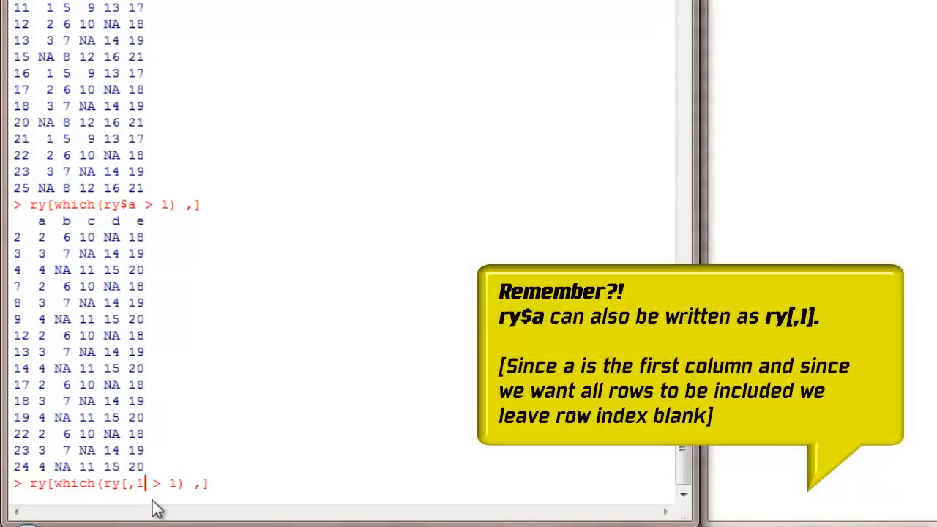
{"action": "type", "text": "]"}
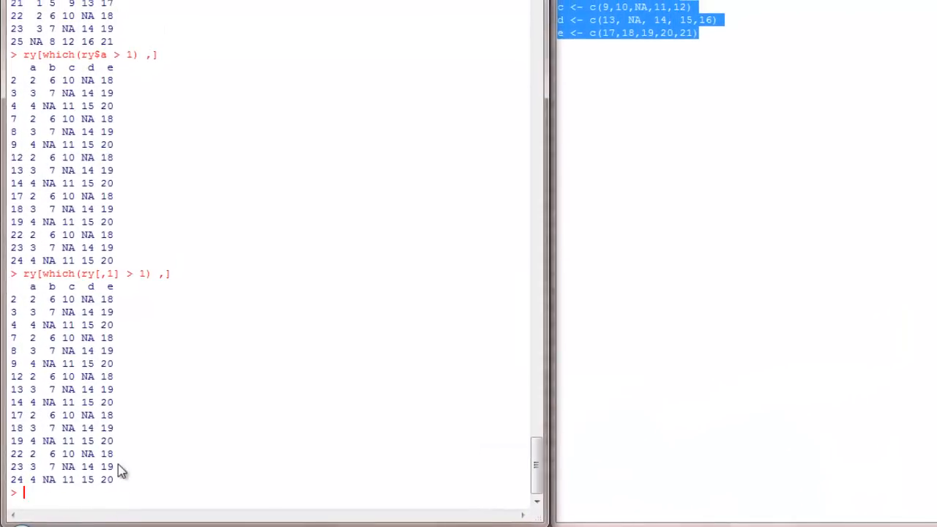
{"action": "mouse_move", "coordinate": [41, 88]}
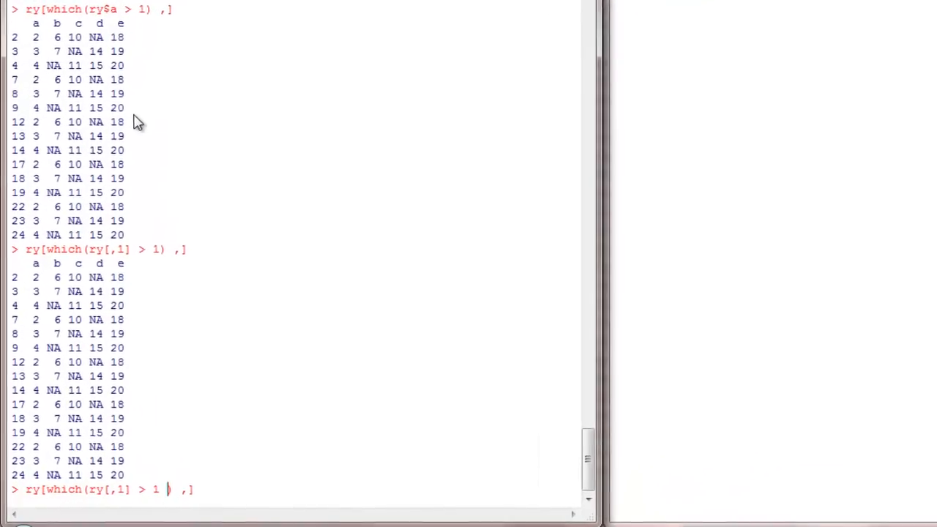
Run ry[which(ry[,1] > 1 & ry[,2] < 7) ,], returning rows 2, 7, 12, 17 and 22.
{"action": "type", "text": "&"}
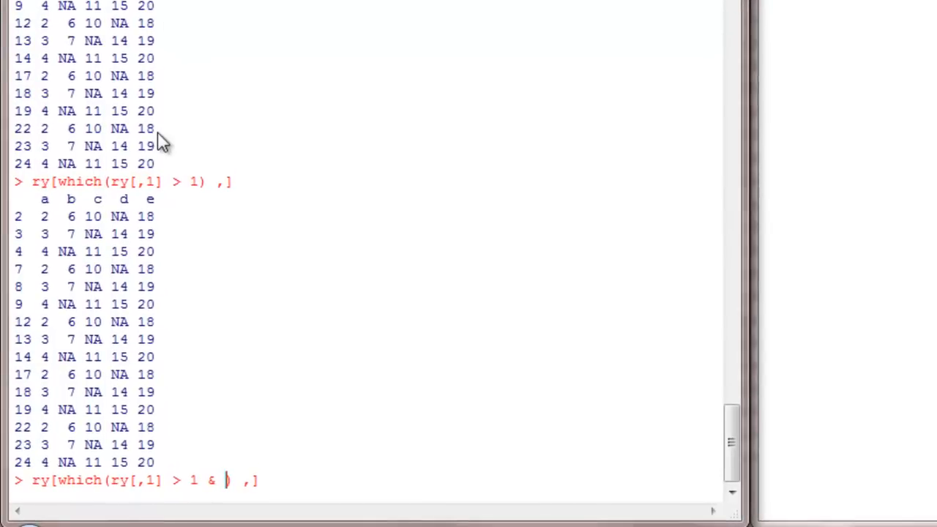
{"action": "mouse_move", "coordinate": [234, 490]}
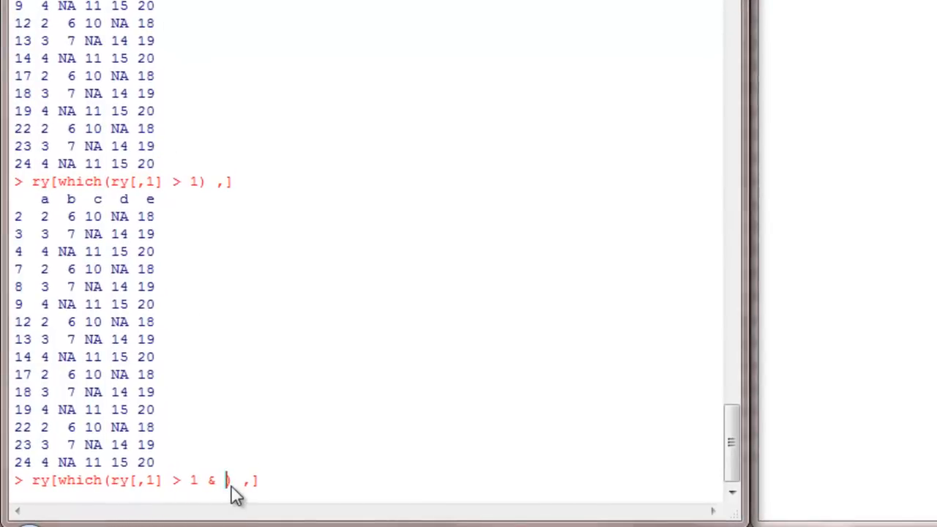
{"action": "type", "text": "ry[,2"}
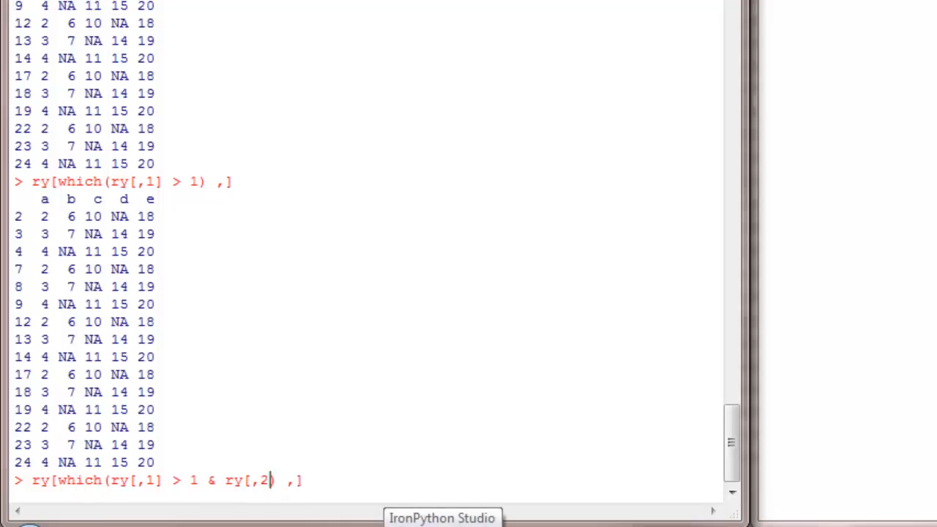
{"action": "type", "text": "< 7"}
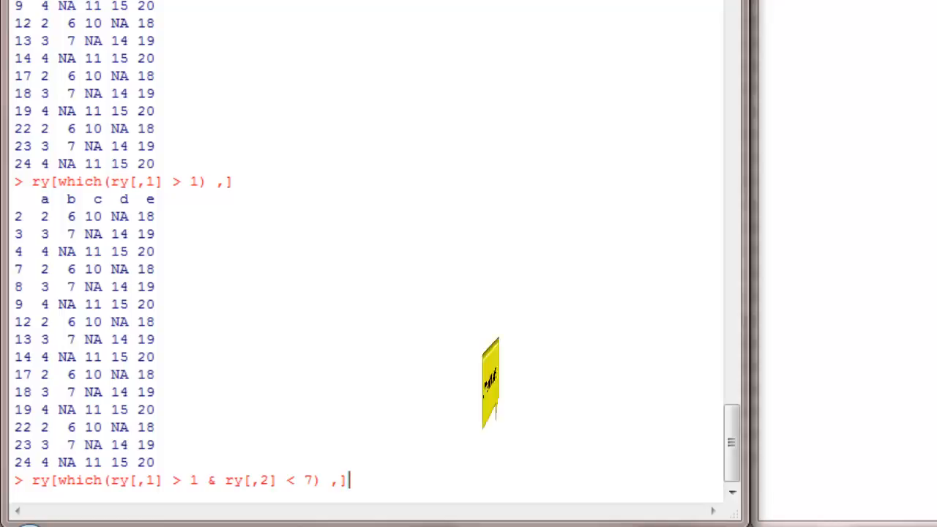
{"action": "key", "text": "enter"}
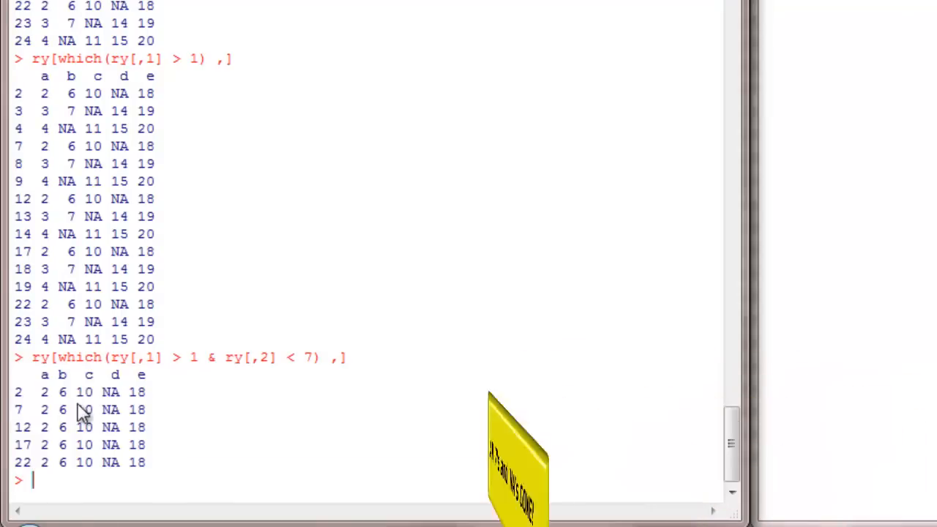
{"action": "mouse_move", "coordinate": [120, 410]}
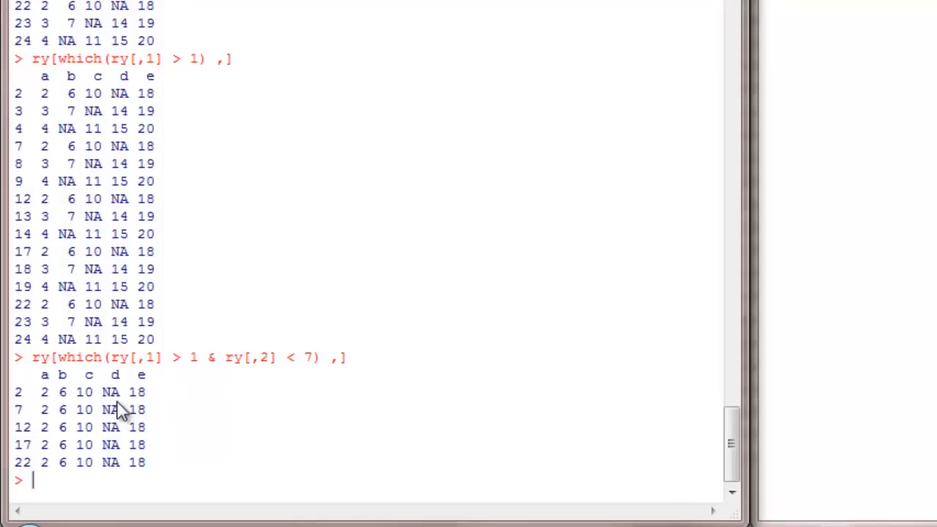
Run attach(ry), which reports columns a to e masked by global objects.
{"action": "type", "text": "attach"}
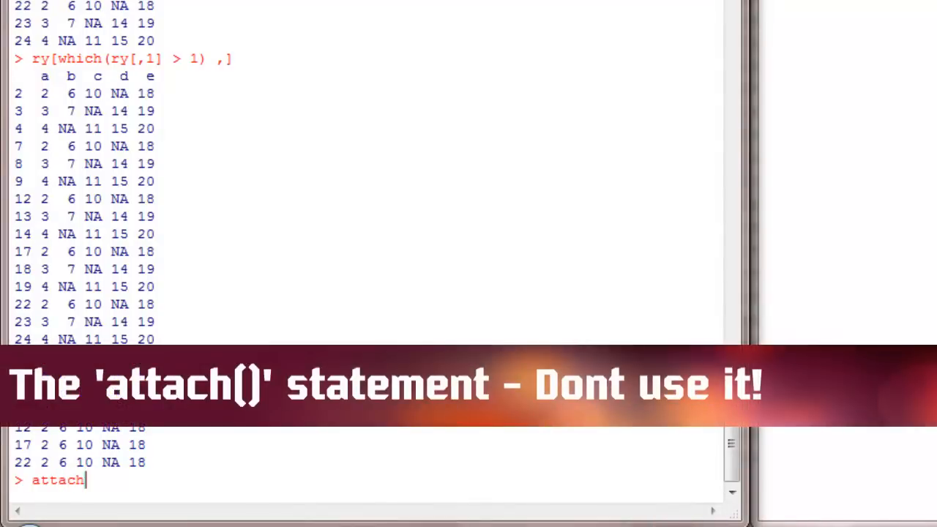
{"action": "type", "text": "(ry"}
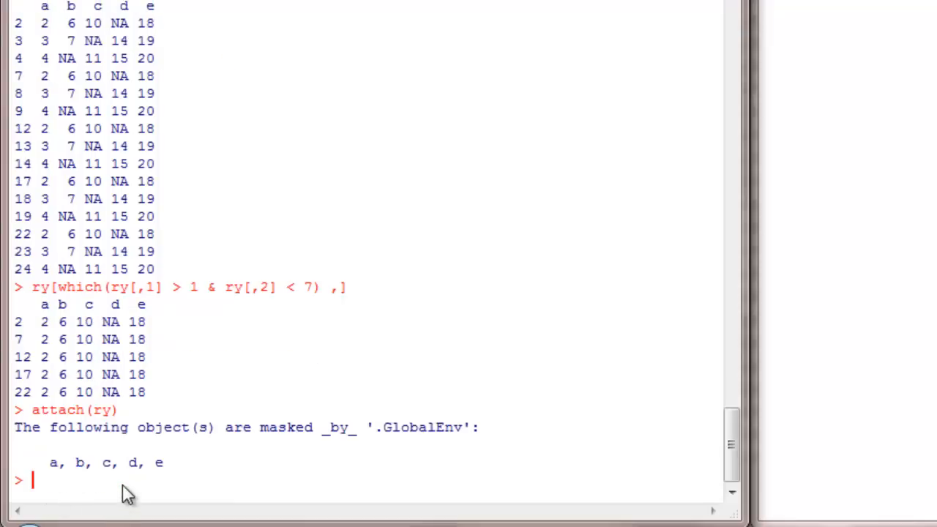
{"action": "mouse_move", "coordinate": [216, 453]}
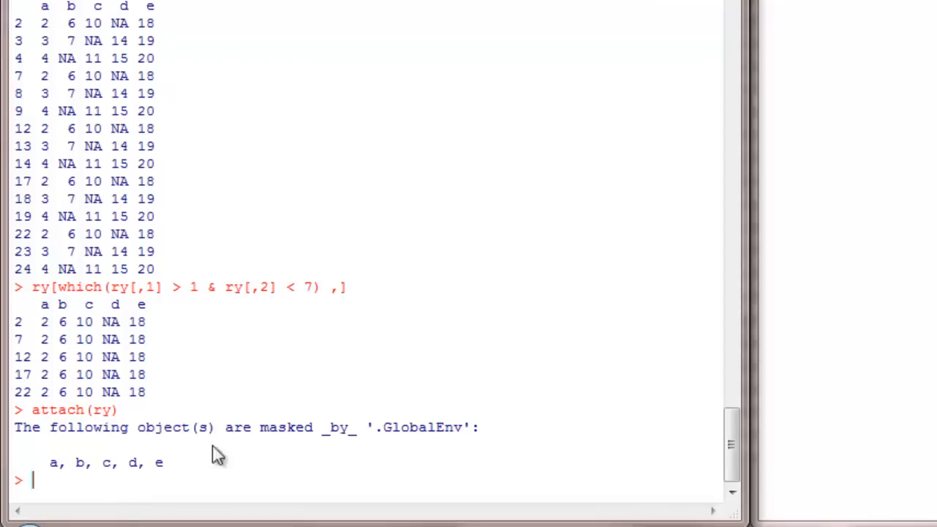
{"action": "mouse_move", "coordinate": [208, 466]}
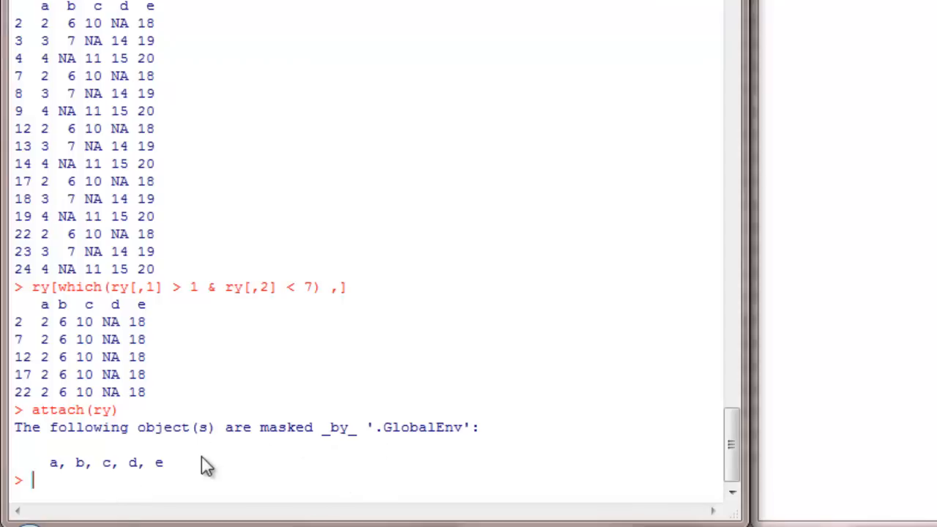
{"action": "mouse_move", "coordinate": [59, 472]}
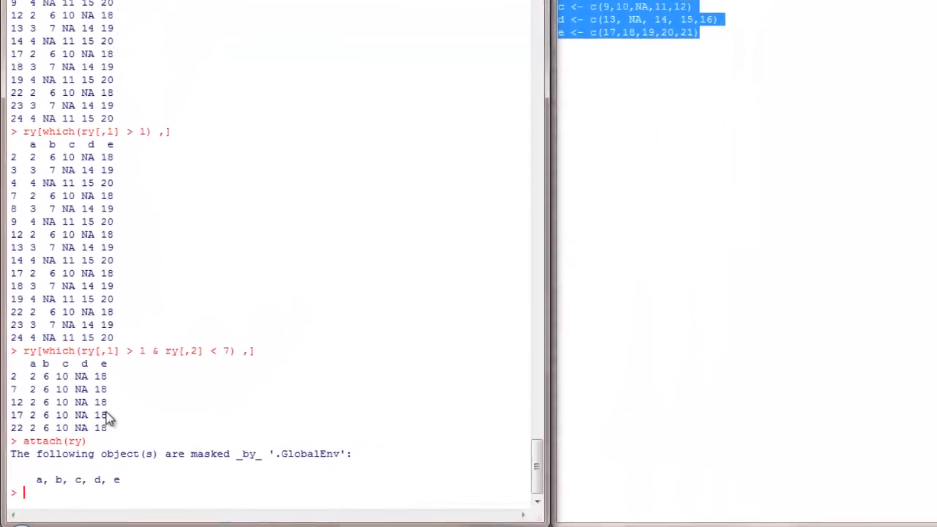
Print a, which still gives the global vector 1 2 3 4 NA.
{"action": "type", "text": "a"}
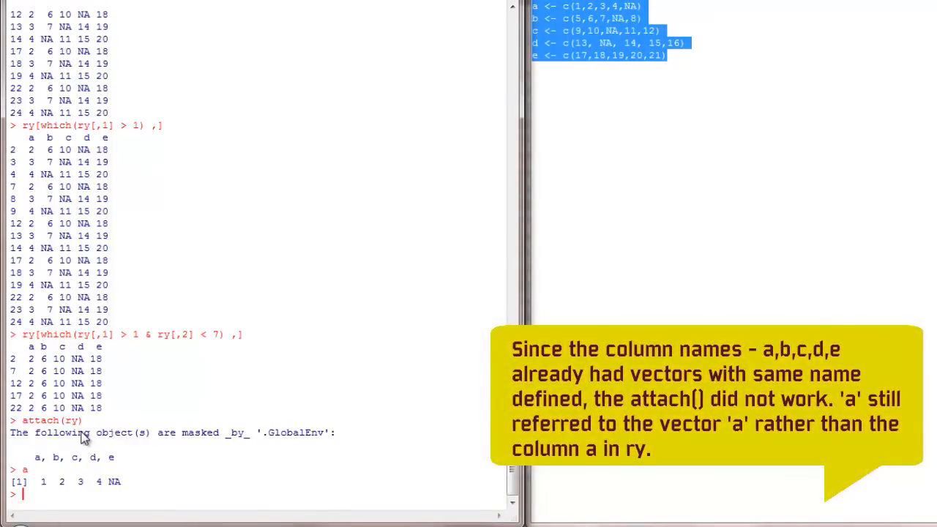
{"action": "mouse_move", "coordinate": [59, 493]}
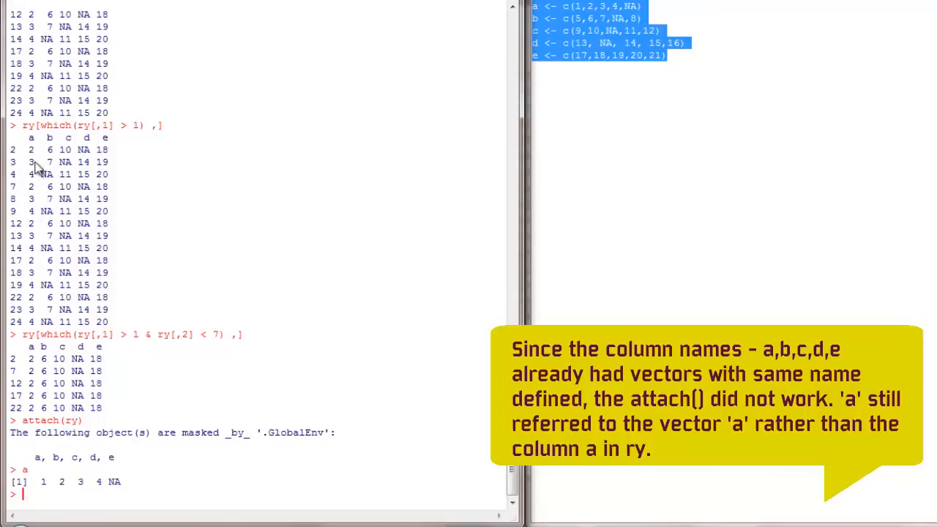
{"action": "mouse_move", "coordinate": [570, 67]}
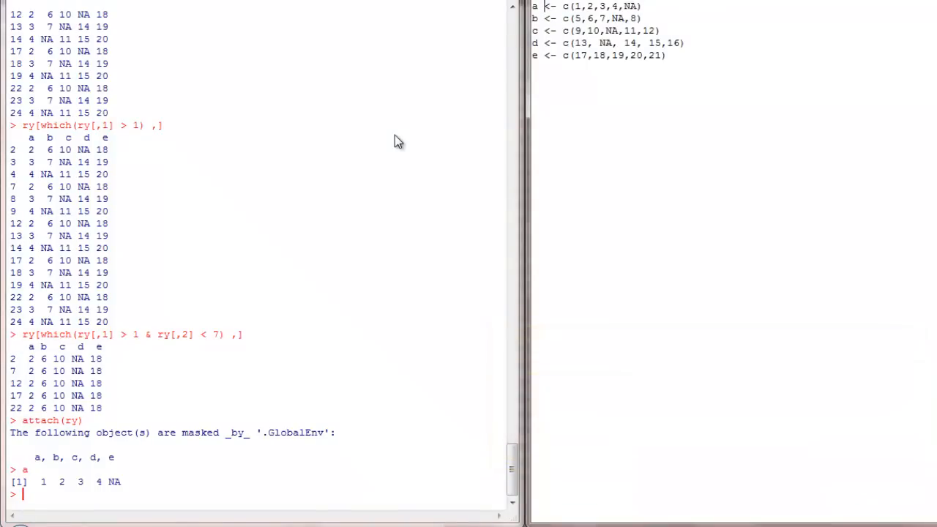
{"action": "mouse_move", "coordinate": [381, 202]}
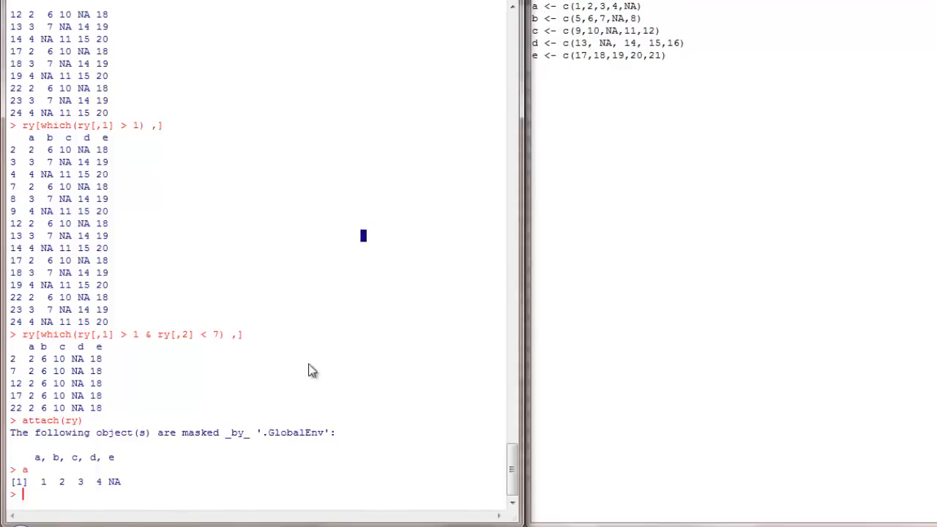
{"action": "mouse_move", "coordinate": [284, 360]}
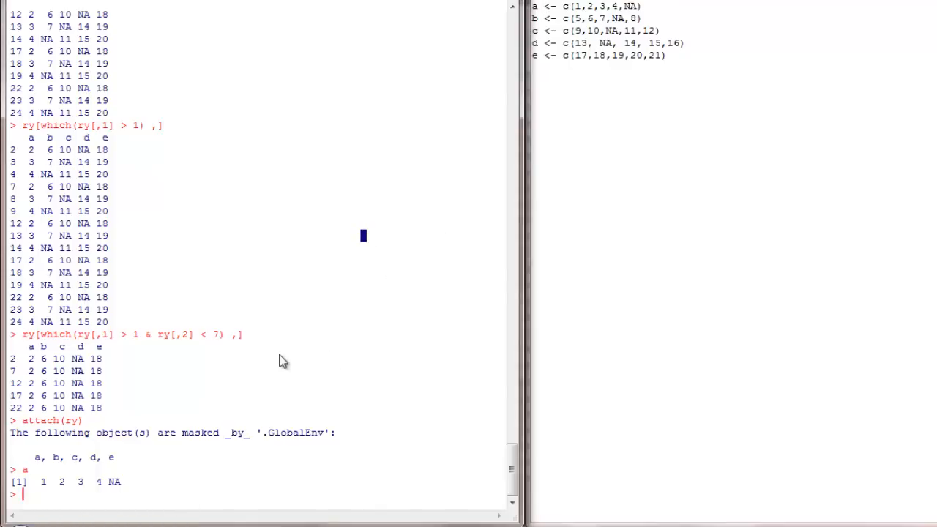
{"action": "mouse_move", "coordinate": [103, 450]}
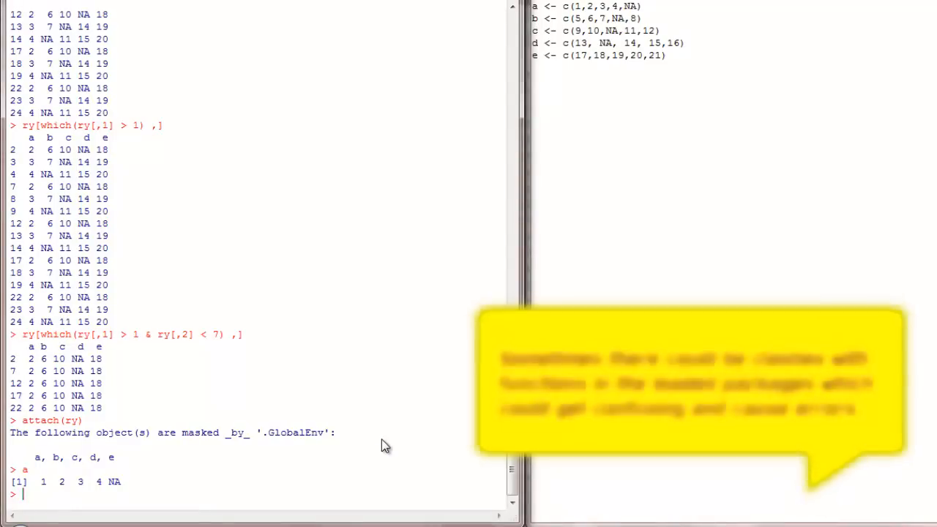
Create data frame x with x1 = 1:5 and x2 = 6:10, attach it, and print x1 as 1 2 3 4 5.
{"action": "type", "text": "data"}
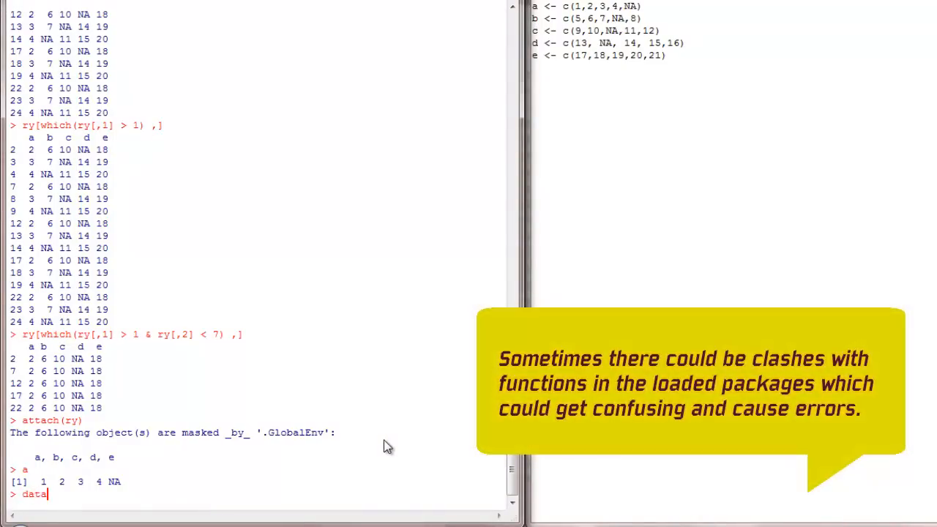
{"action": "type", "text": ".frame(x1 = c(1:5), x2 = c(6:10)) -> x"}
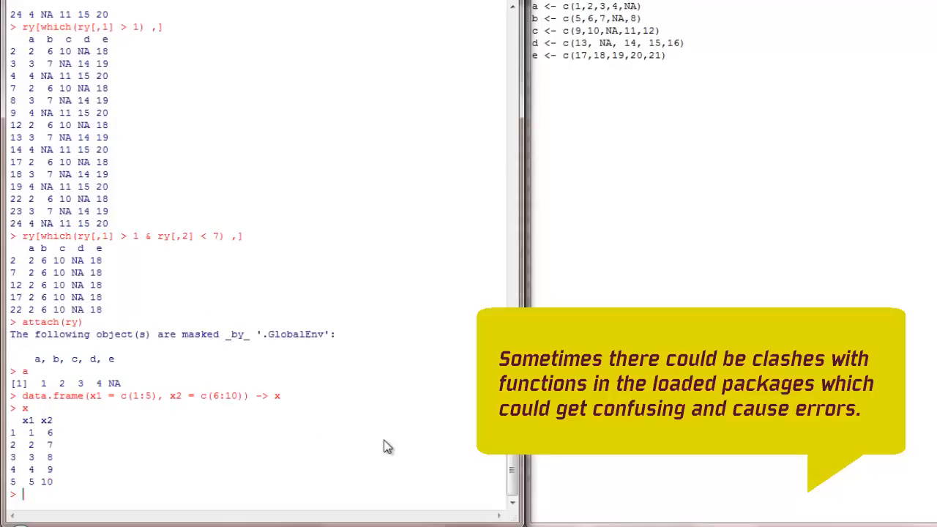
{"action": "type", "text": "at"}
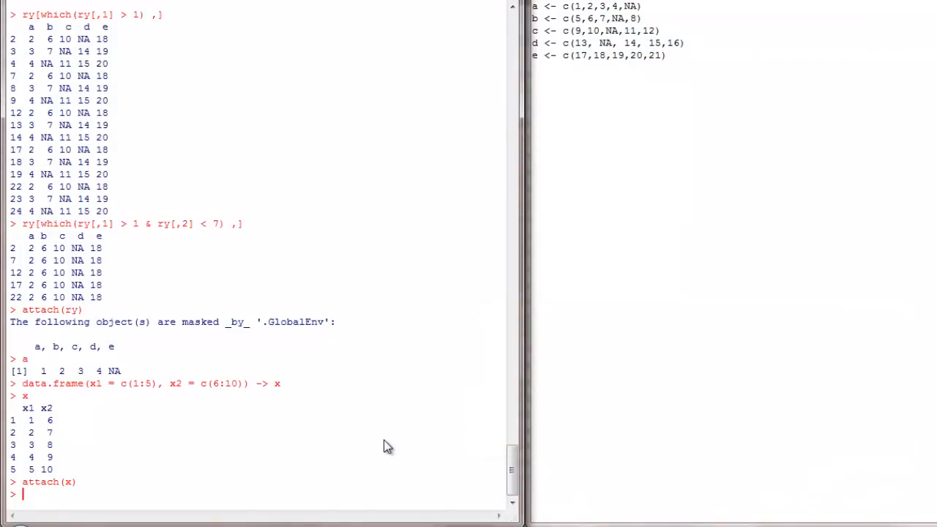
{"action": "double_click", "coordinate": [27, 407]}
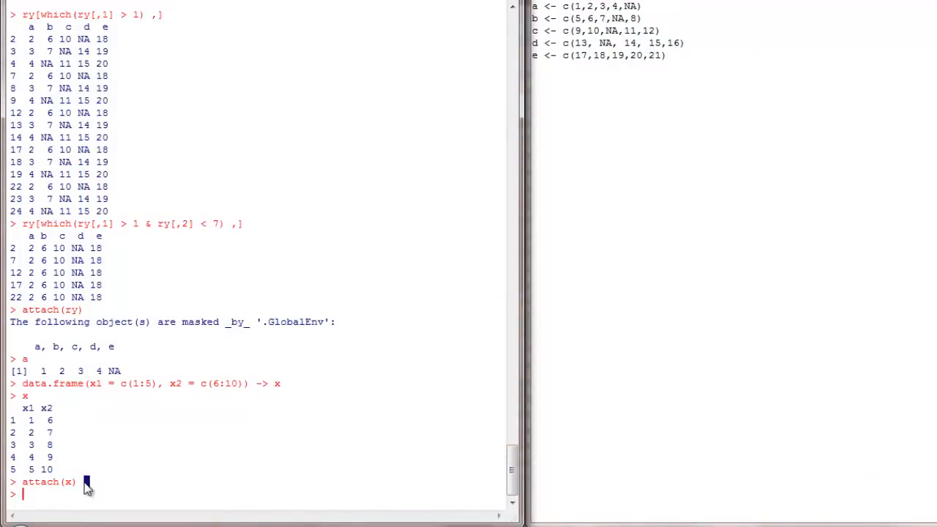
{"action": "type", "text": "x1"}
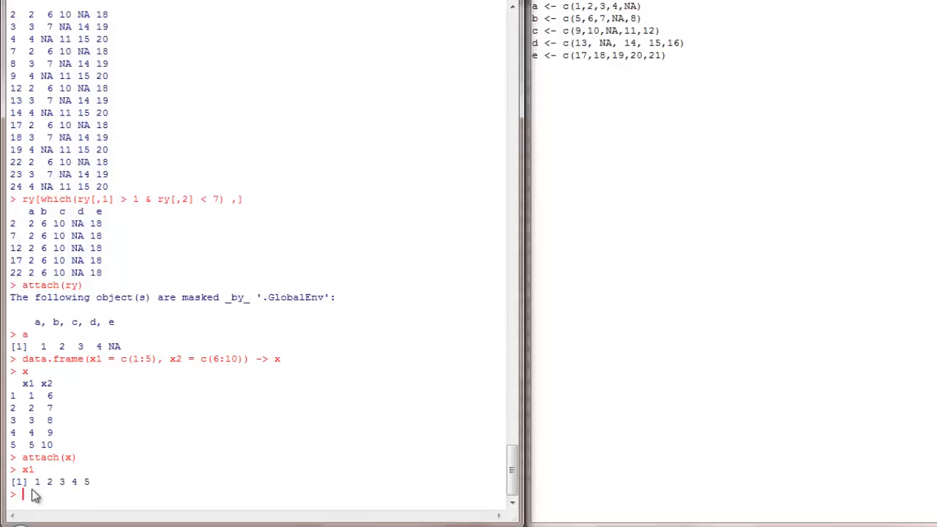
{"action": "mouse_move", "coordinate": [14, 300]}
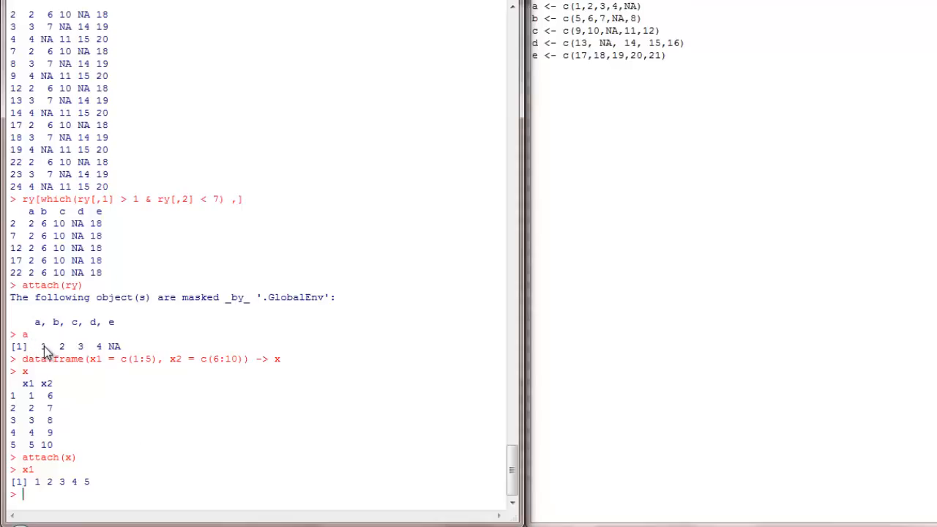
Highlight the earlier 1 2 3 4 NA output of a to contrast it with x1.
{"action": "left_click_drag", "start_coordinate": [40, 345], "coordinate": [208, 346]}
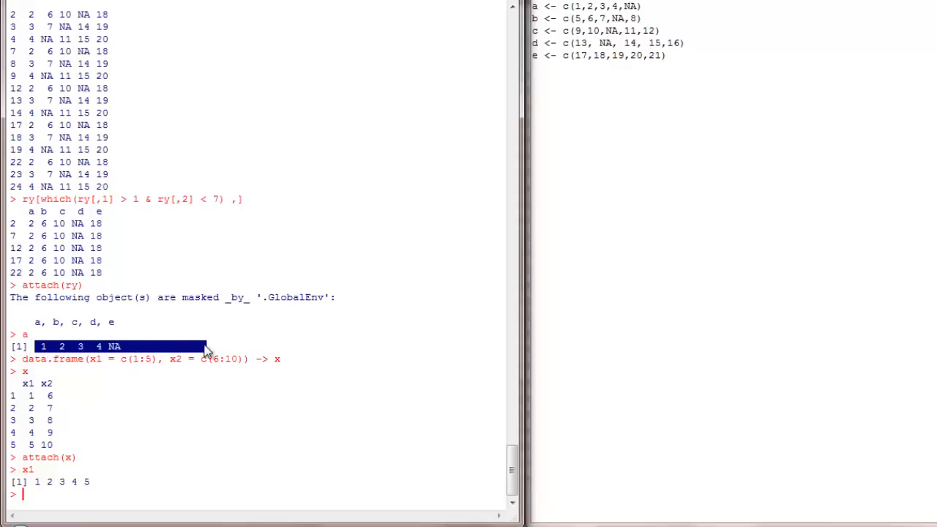
{"action": "left_click_drag", "start_coordinate": [205, 345], "coordinate": [410, 345]}
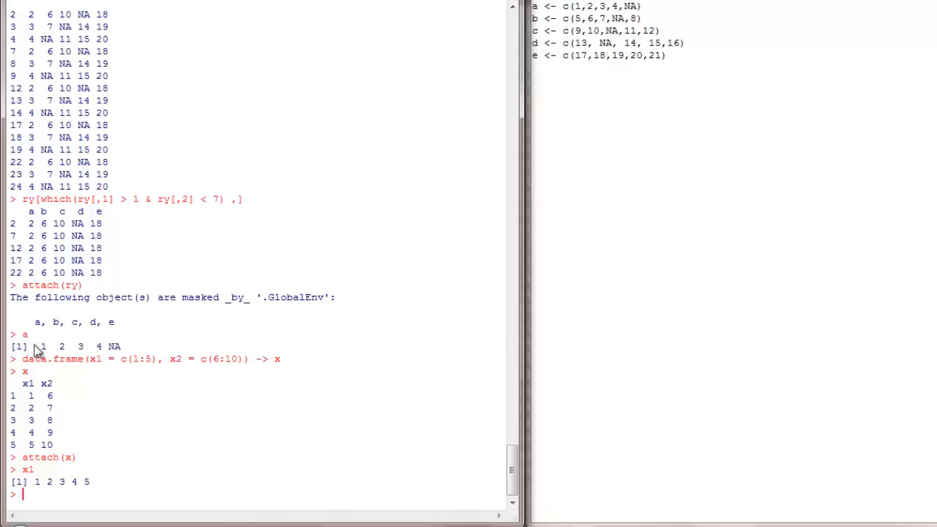
{"action": "left_click_drag", "start_coordinate": [35, 346], "coordinate": [120, 345]}
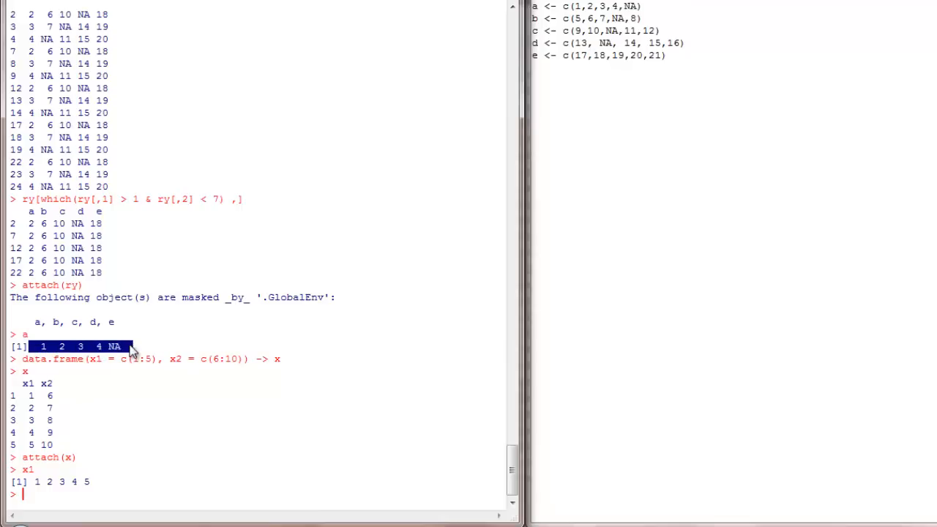
{"action": "mouse_move", "coordinate": [110, 471]}
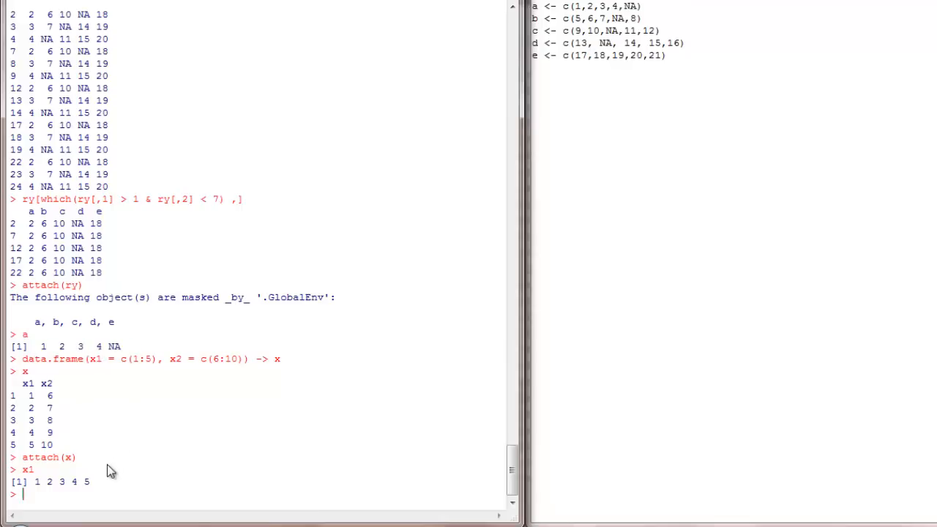